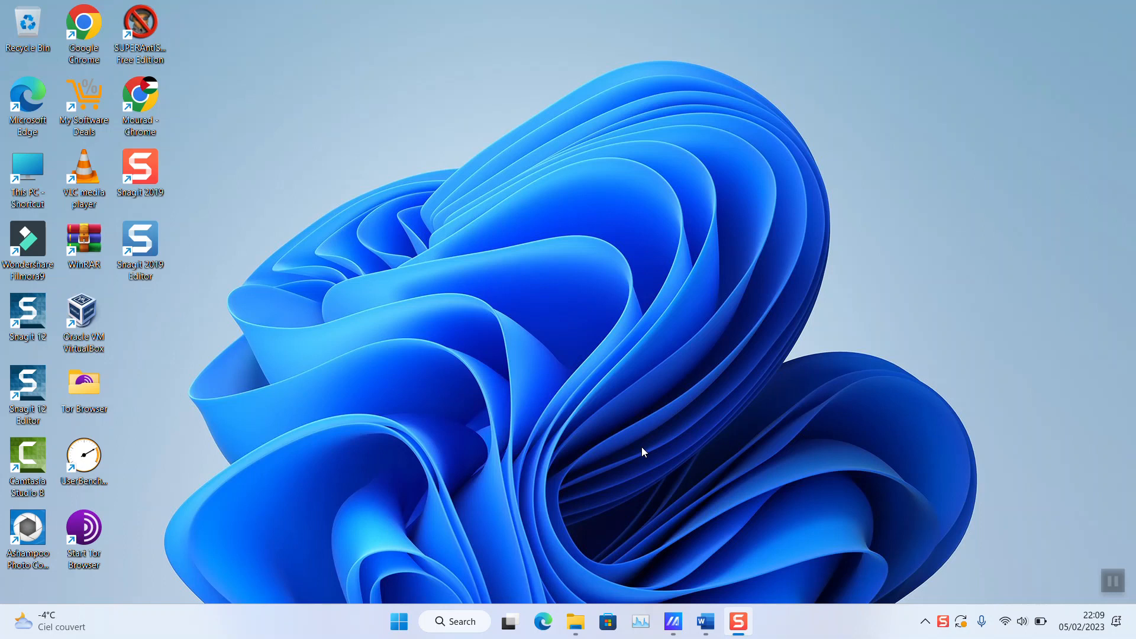
pyautogui.moveTo(654, 456)
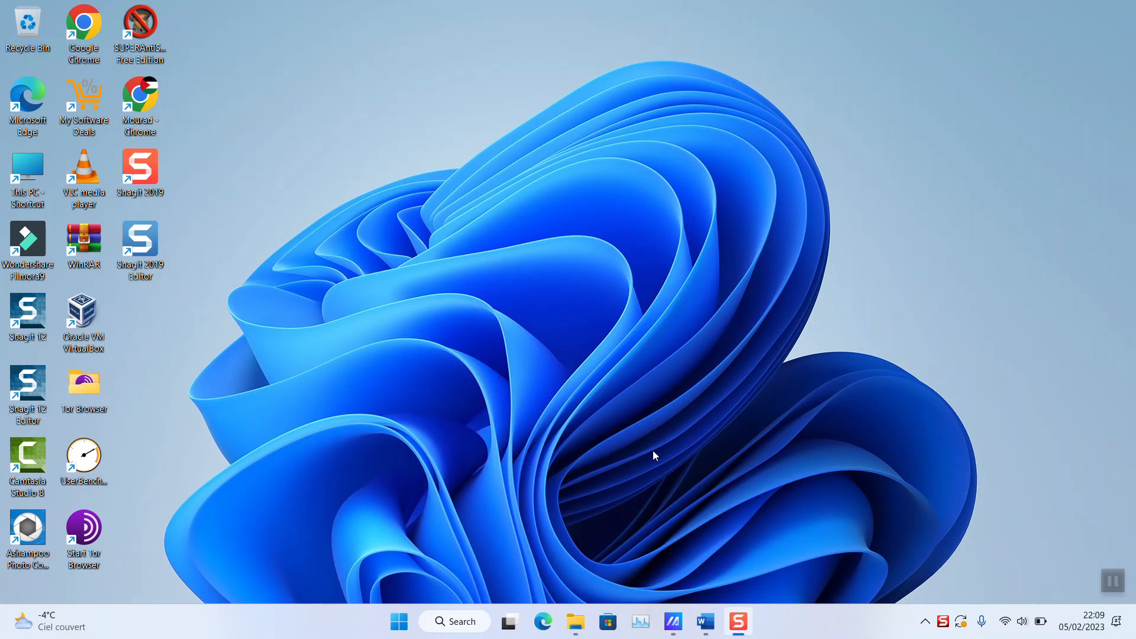
pyautogui.moveTo(1009, 582)
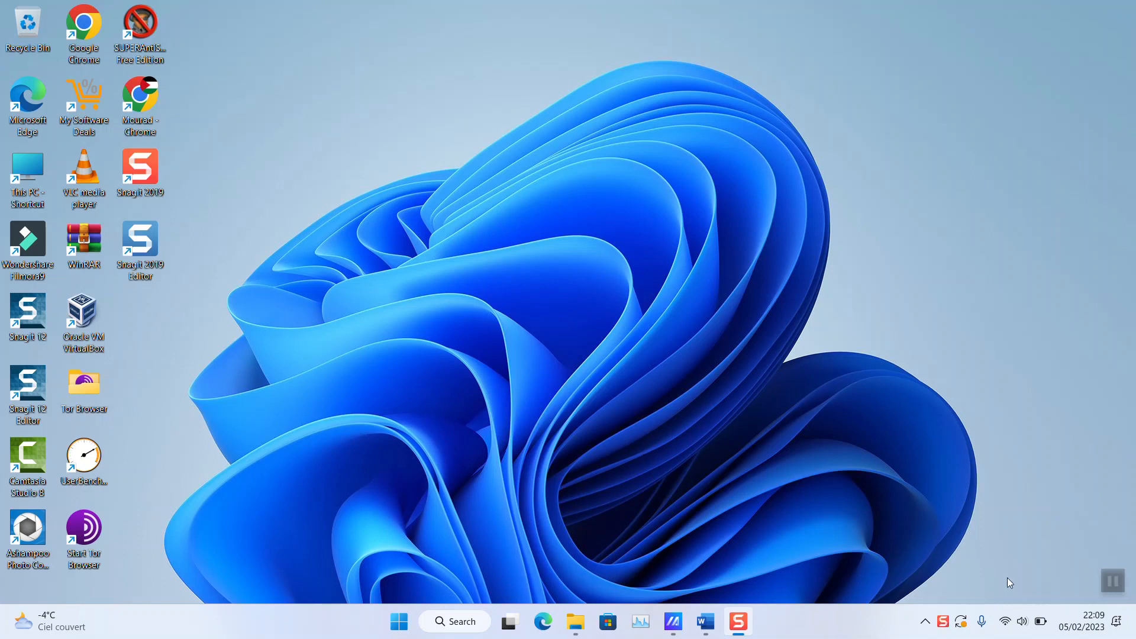
pyautogui.moveTo(1014, 611)
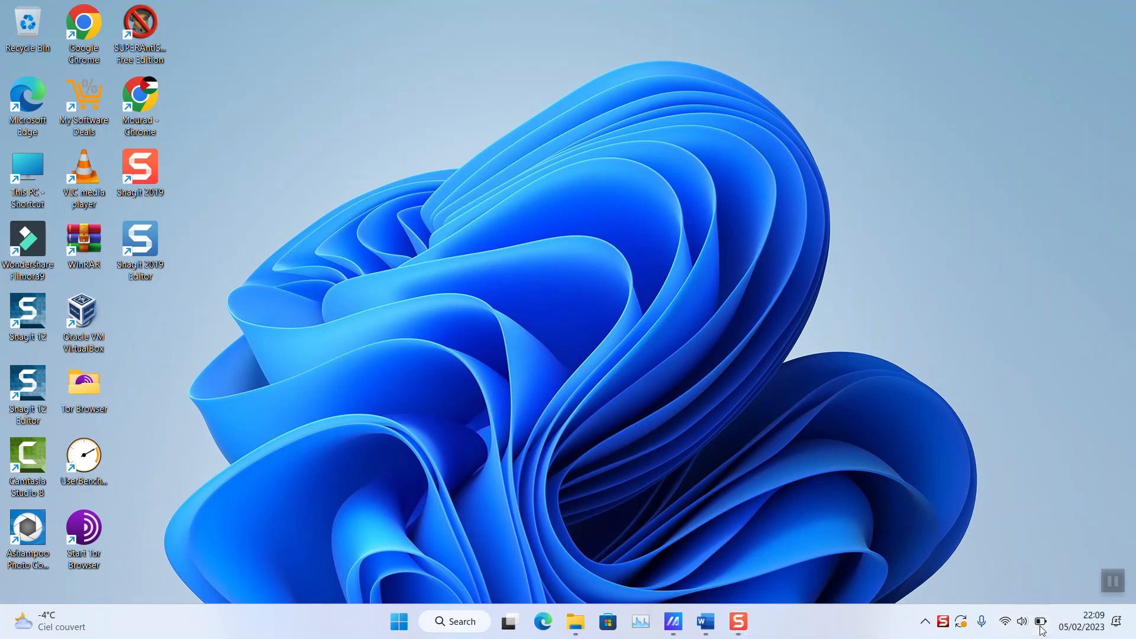
# Lower screen brightness to nearly minimum from Quick Settings.
pyautogui.click(1039, 621)
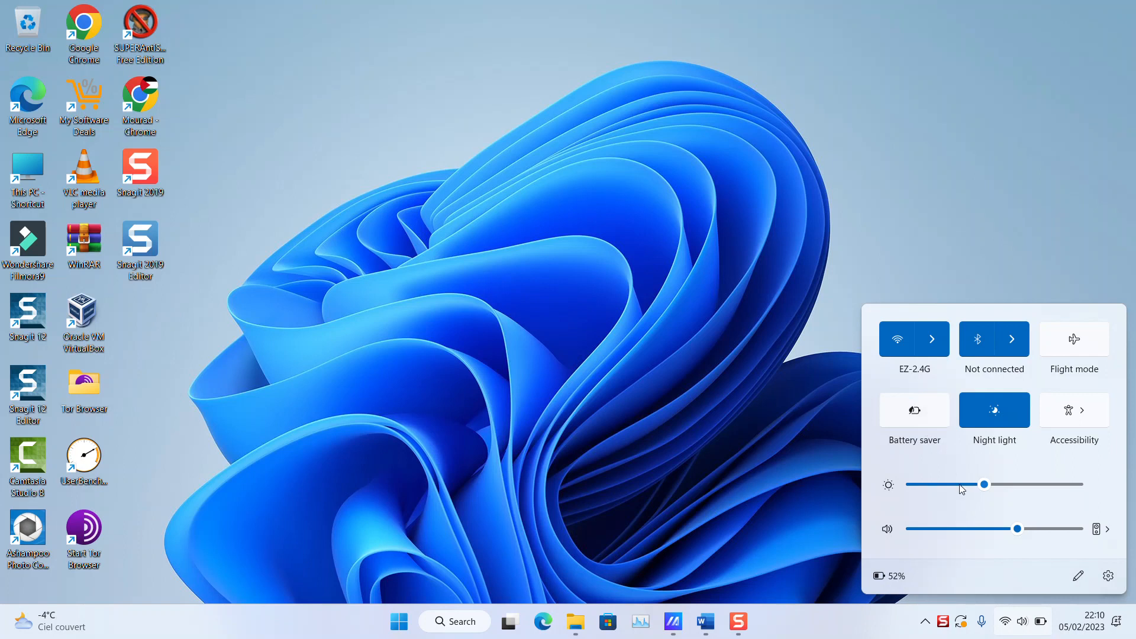
pyautogui.moveTo(983, 485); pyautogui.dragTo(915, 485)
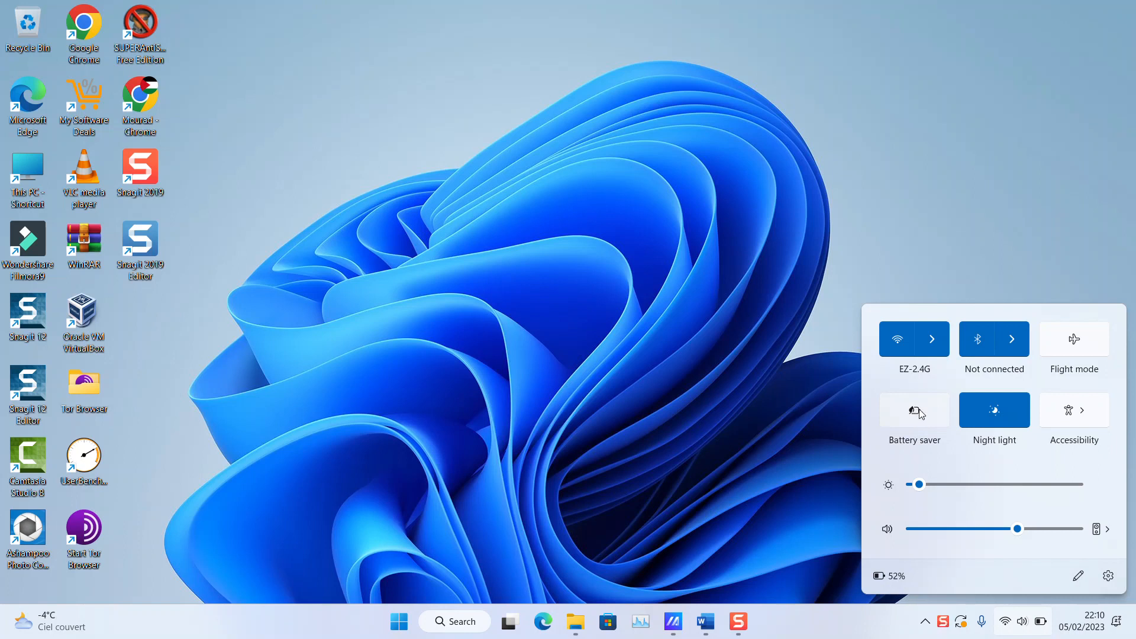
pyautogui.click(914, 410)
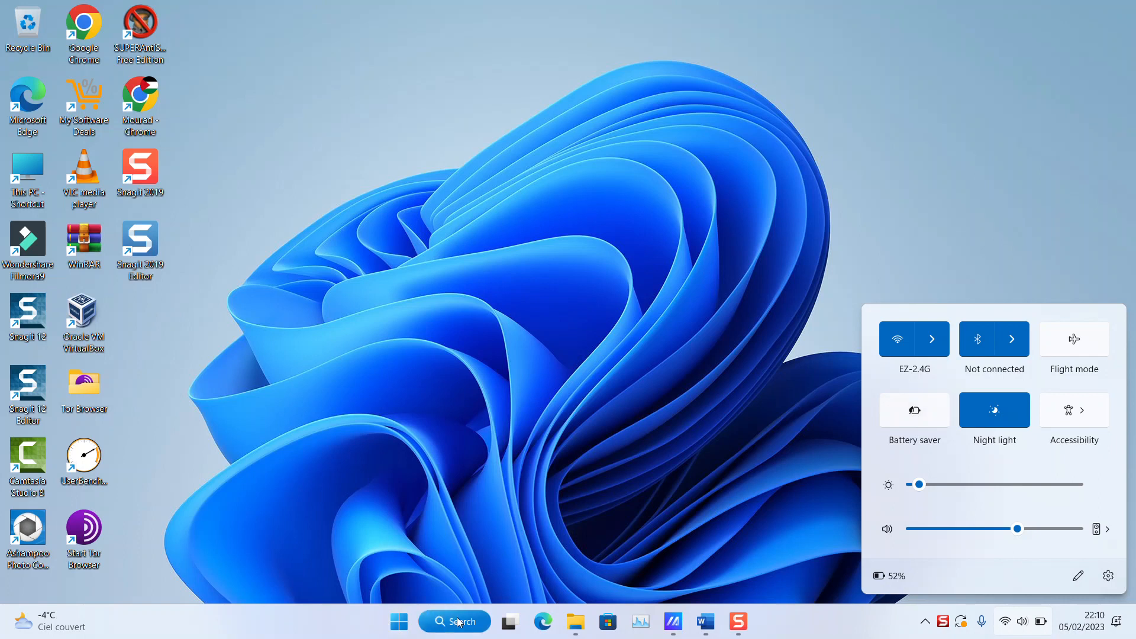
# Find and launch the Settings app via Windows search for 'settings'.
pyautogui.click(455, 621)
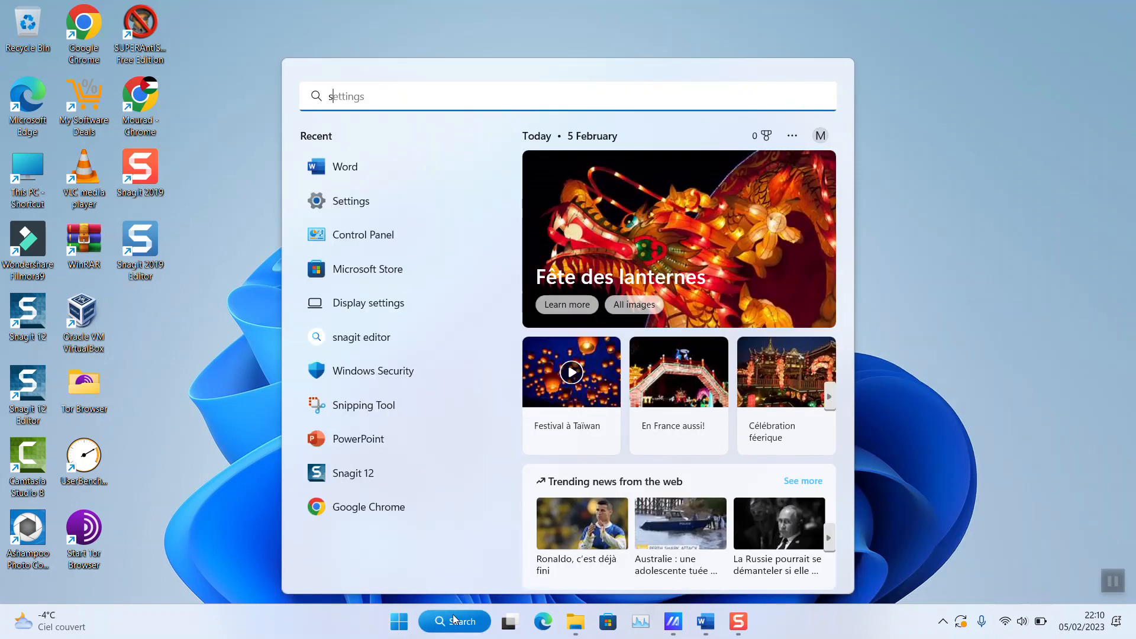
pyautogui.write('settings')
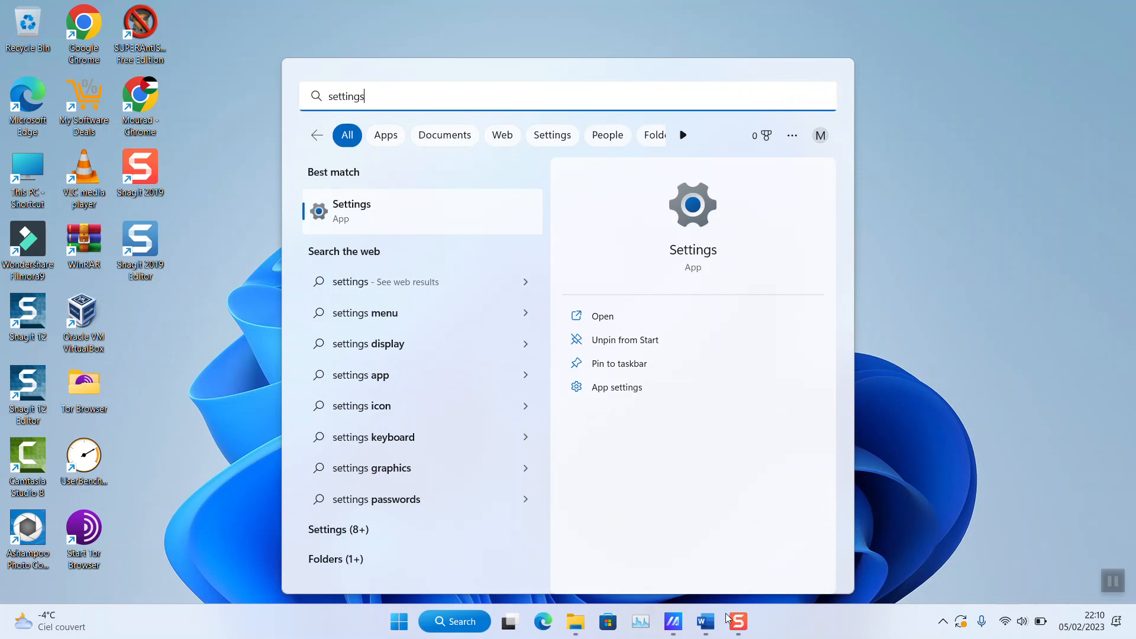
pyautogui.click(352, 211)
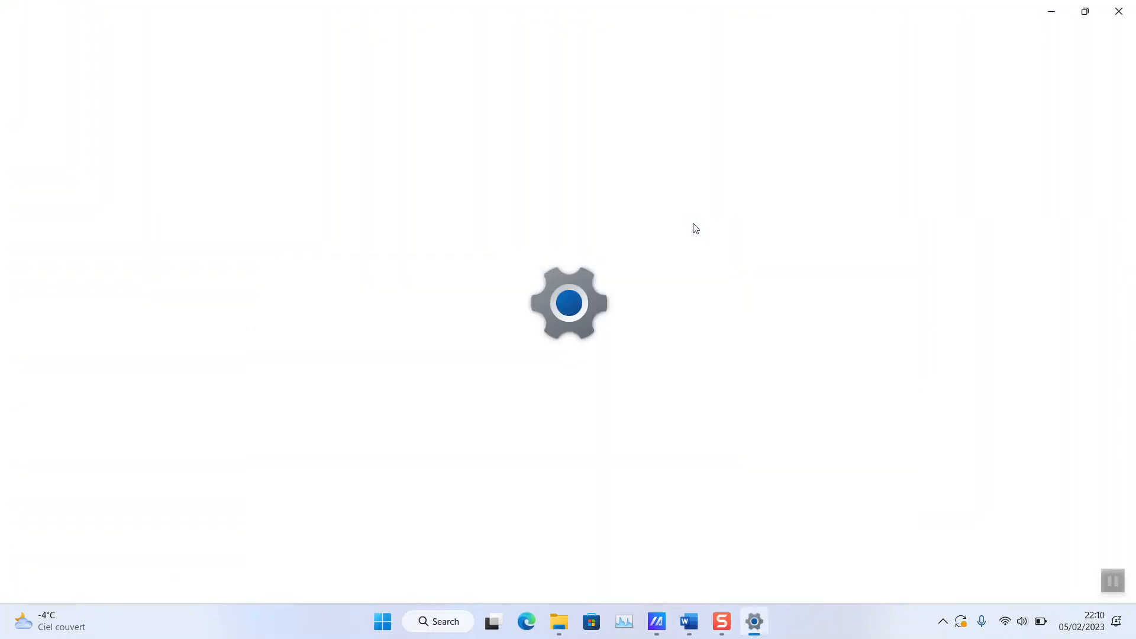
# Turn battery saver on now from System > Power & battery.
pyautogui.click(753, 621)
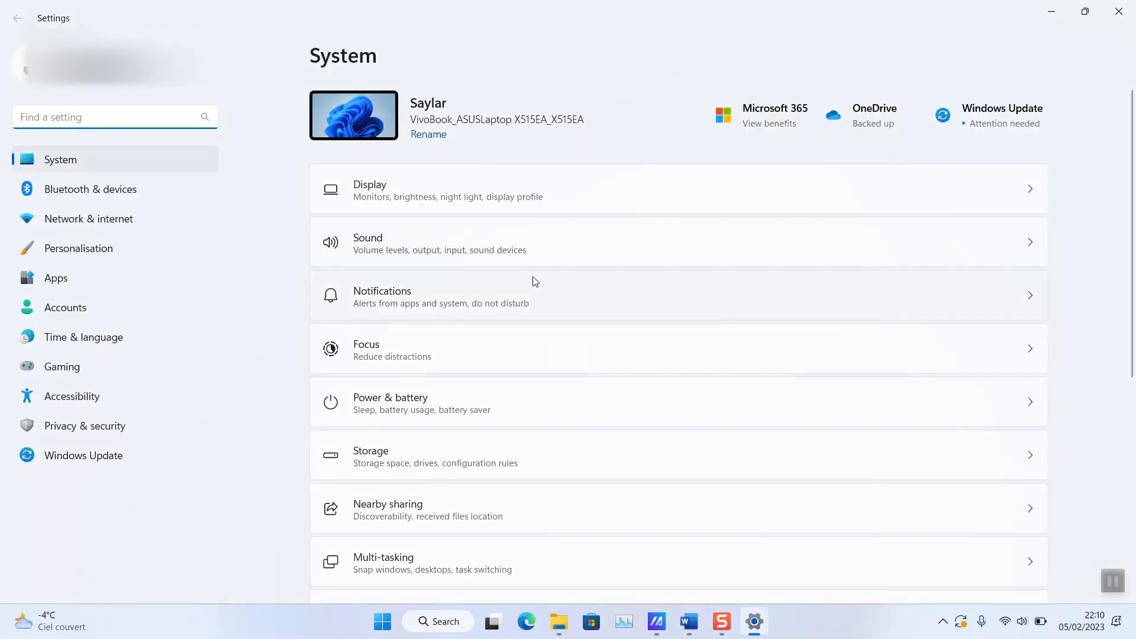
pyautogui.scroll(-3)
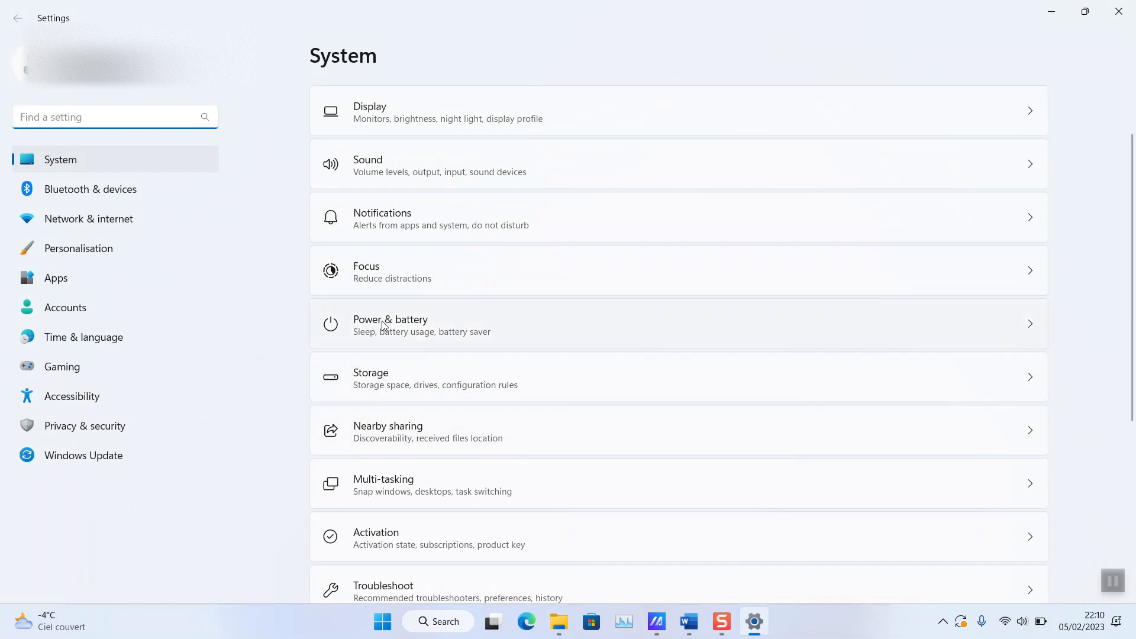
pyautogui.click(389, 324)
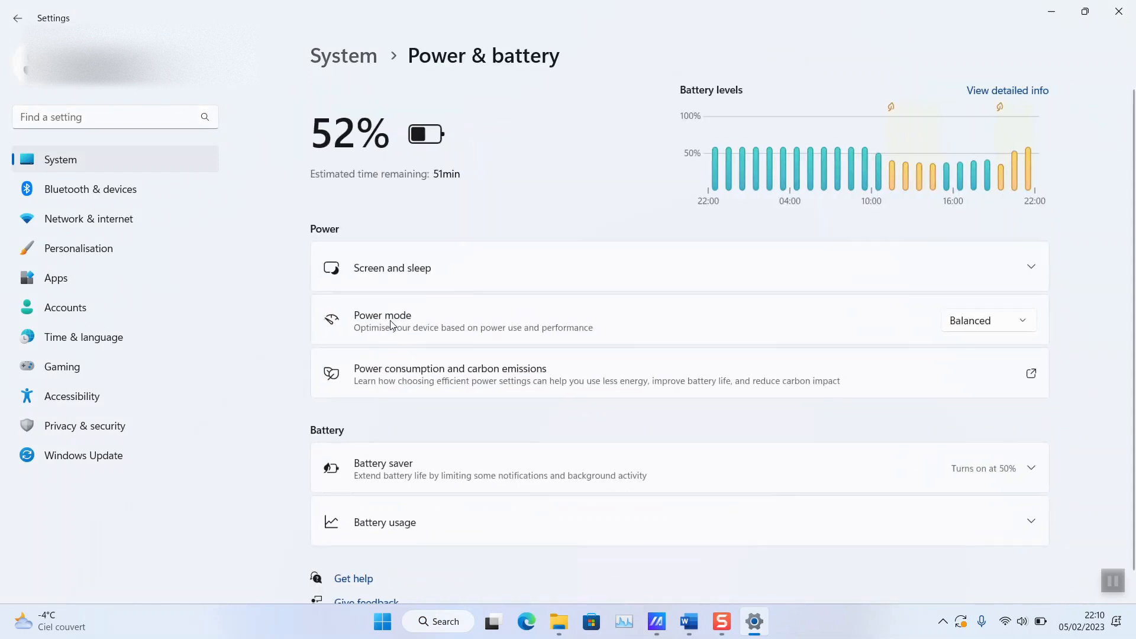
pyautogui.scroll(-3)
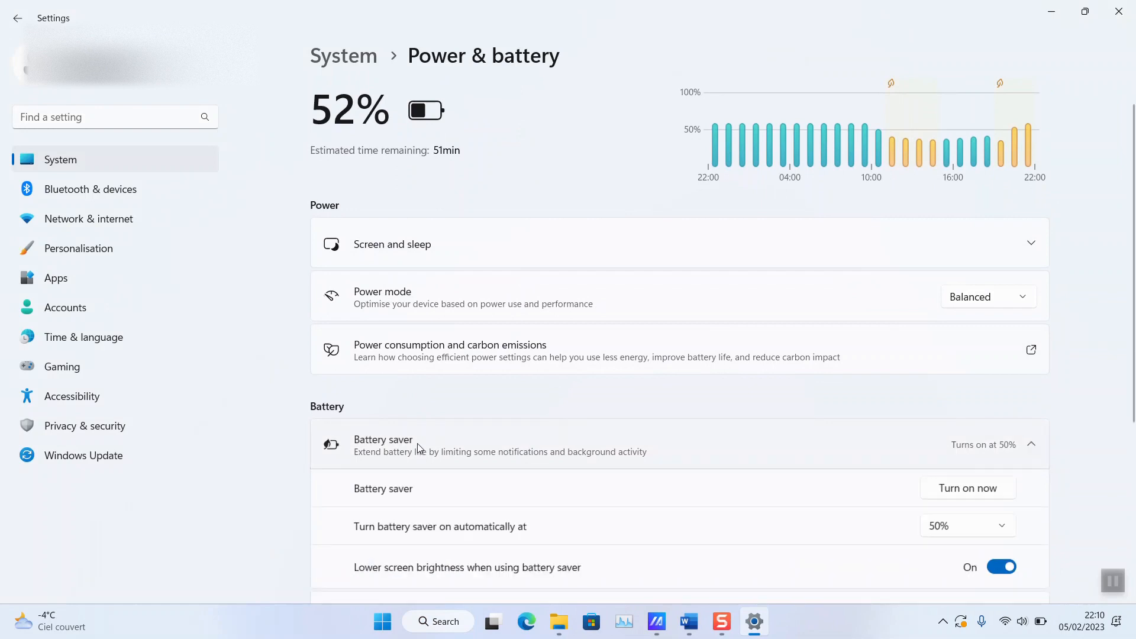
pyautogui.scroll(-3)
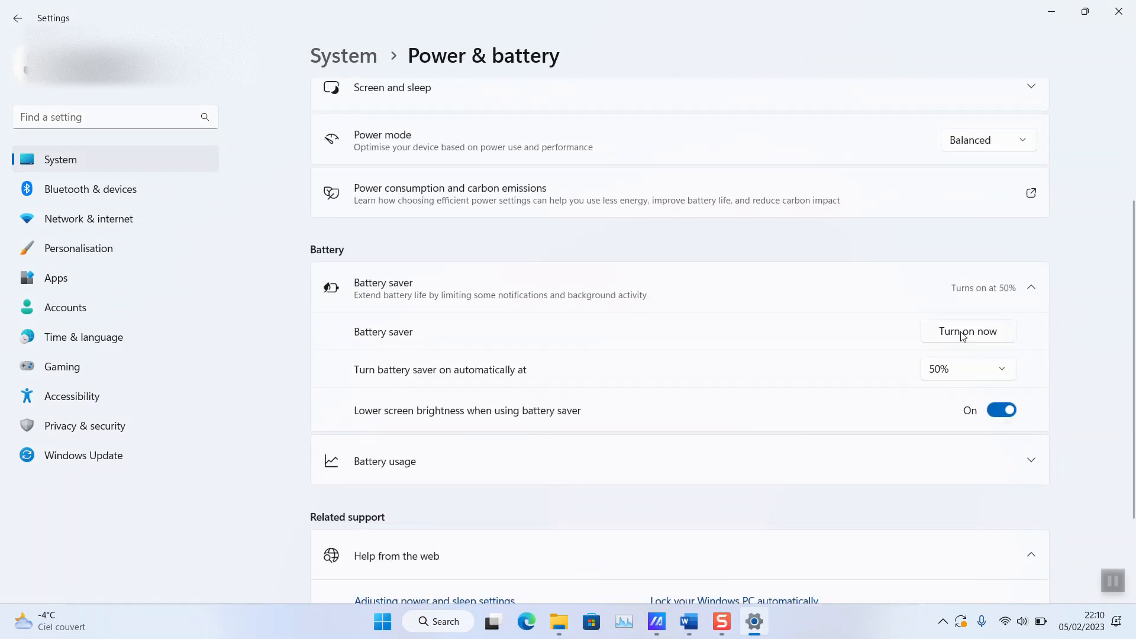
pyautogui.click(966, 332)
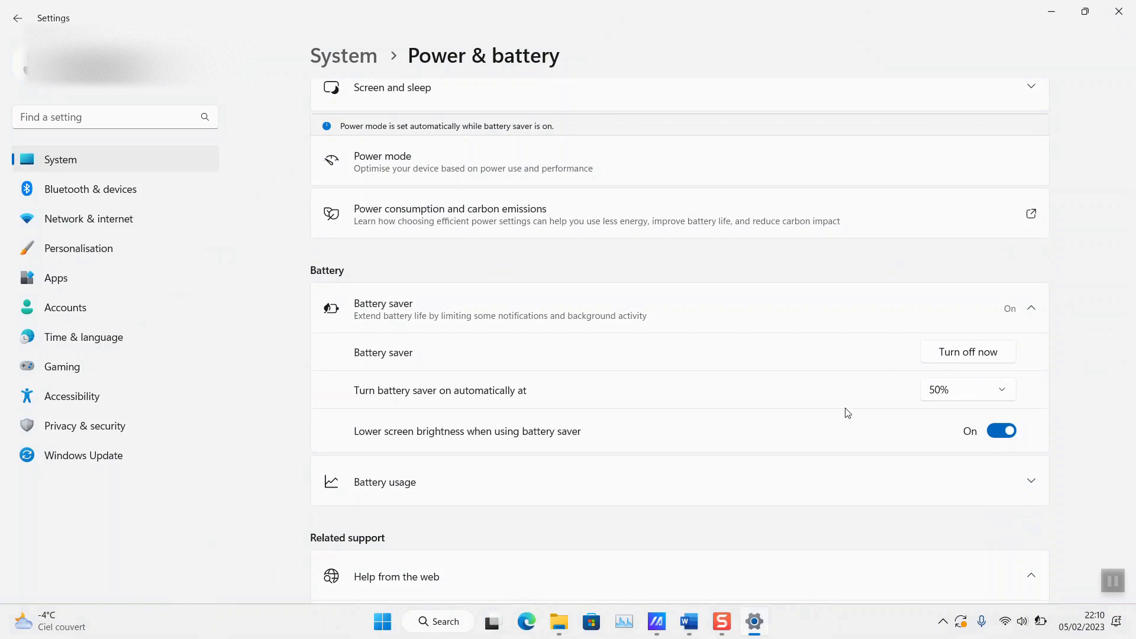
pyautogui.moveTo(879, 406)
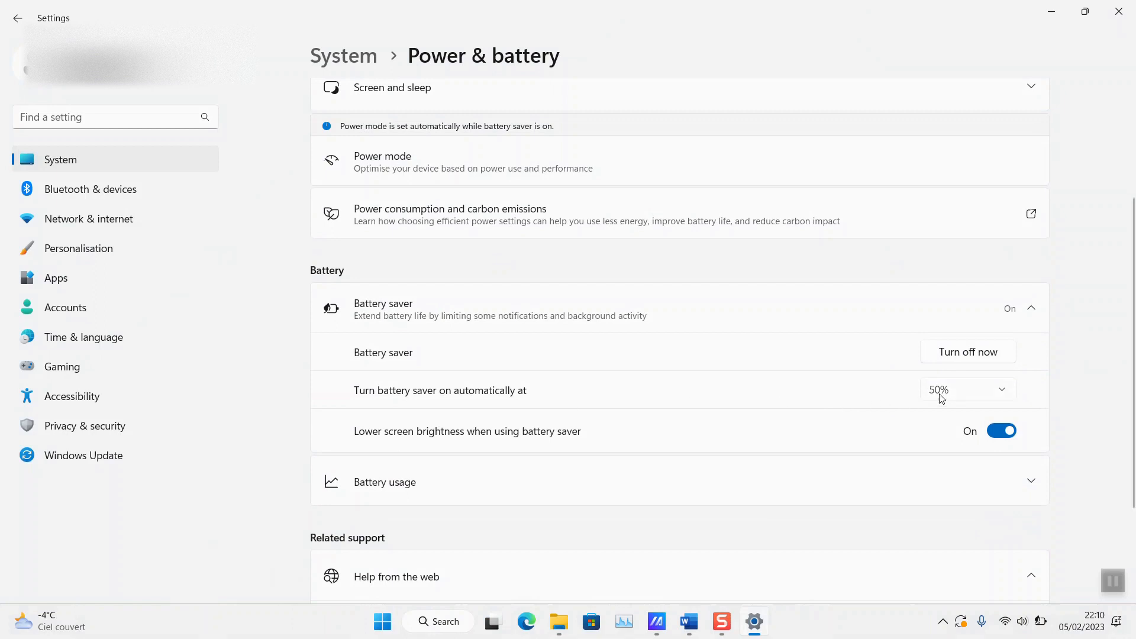
pyautogui.click(967, 389)
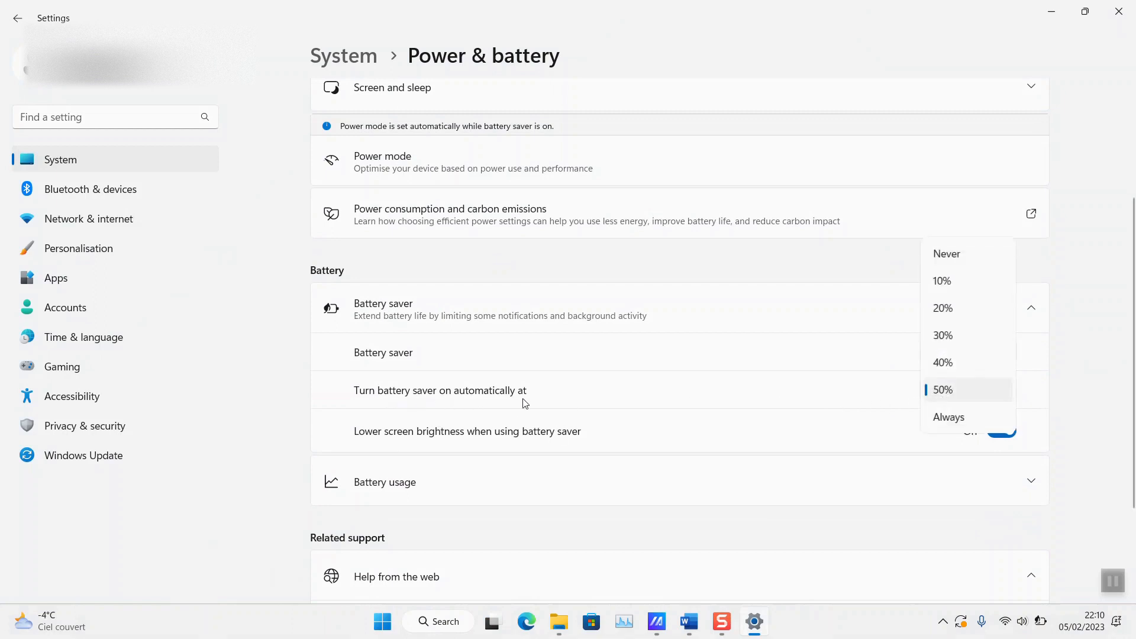
pyautogui.moveTo(956, 421)
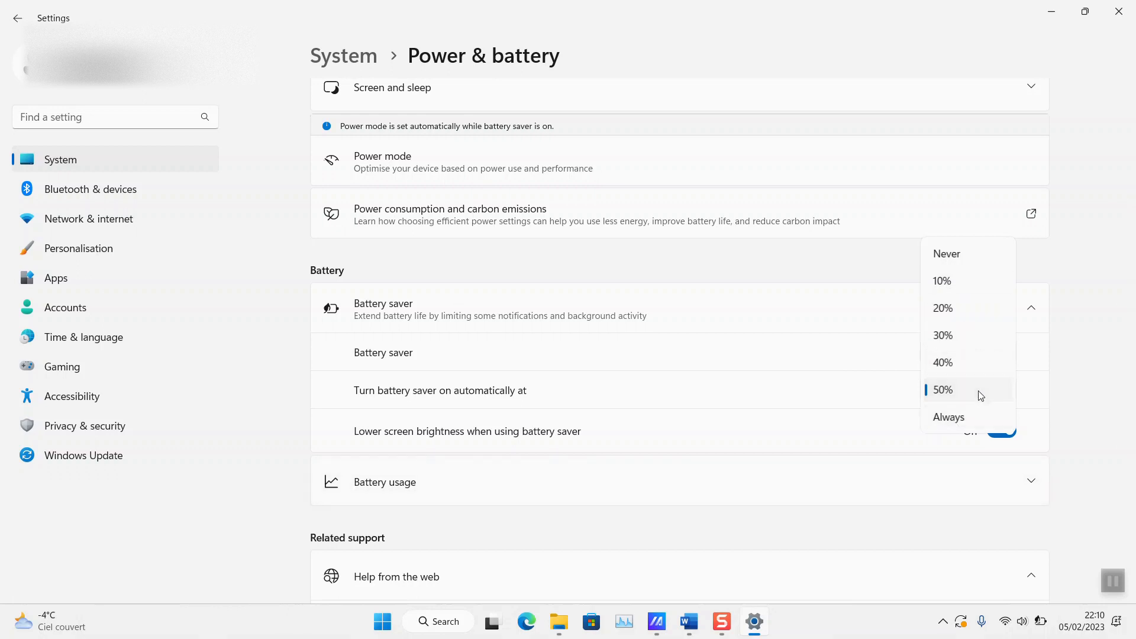
pyautogui.moveTo(960, 427)
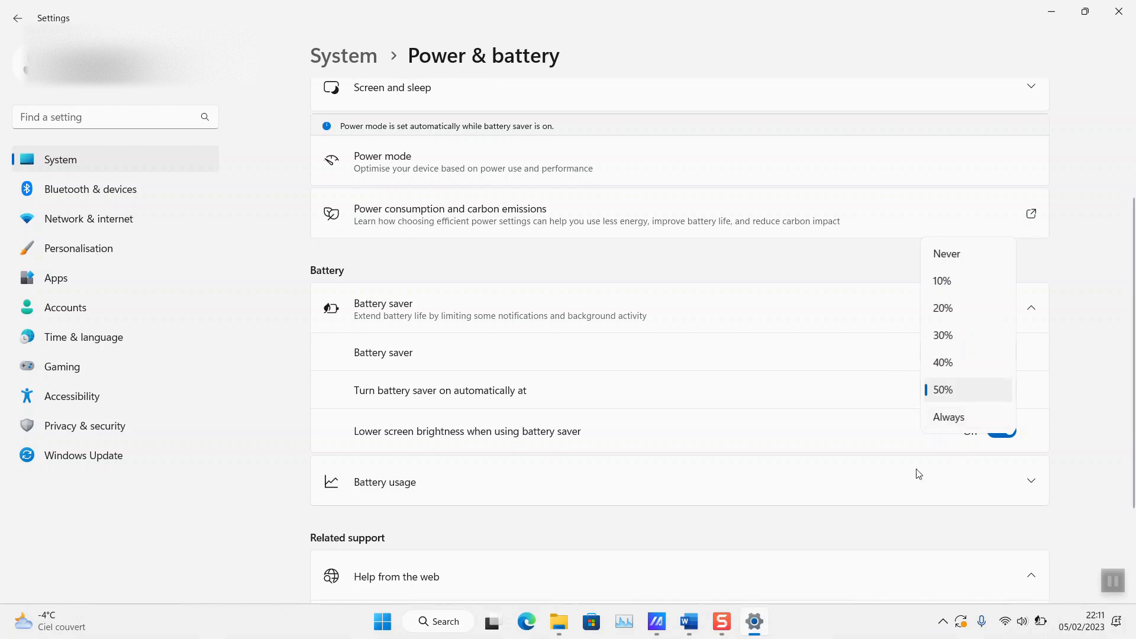
pyautogui.moveTo(747, 524)
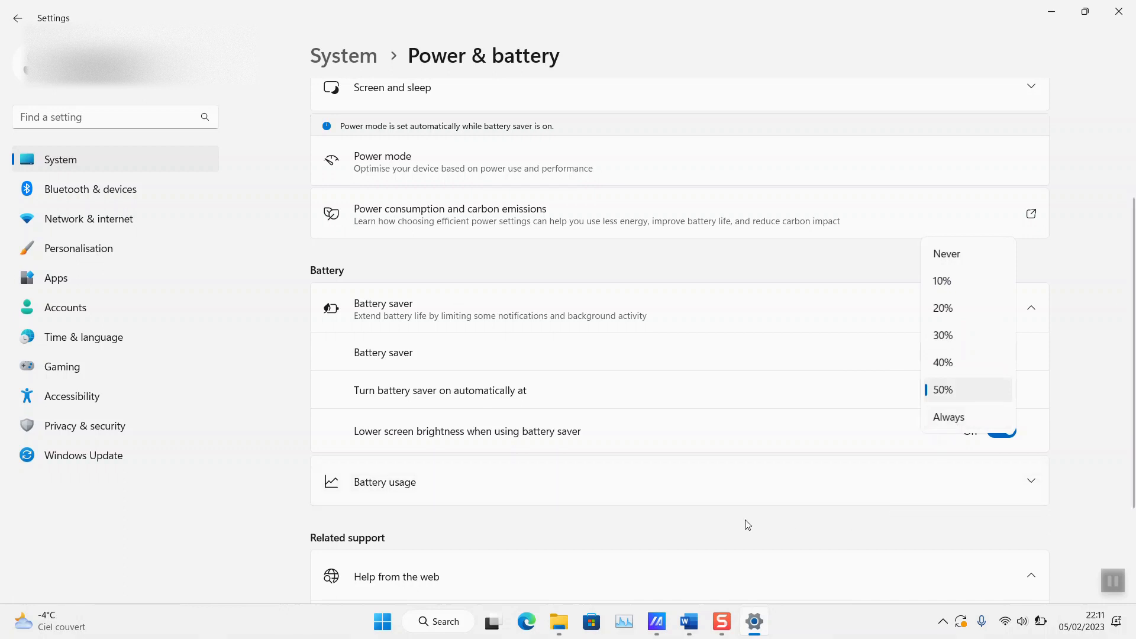
pyautogui.click(943, 389)
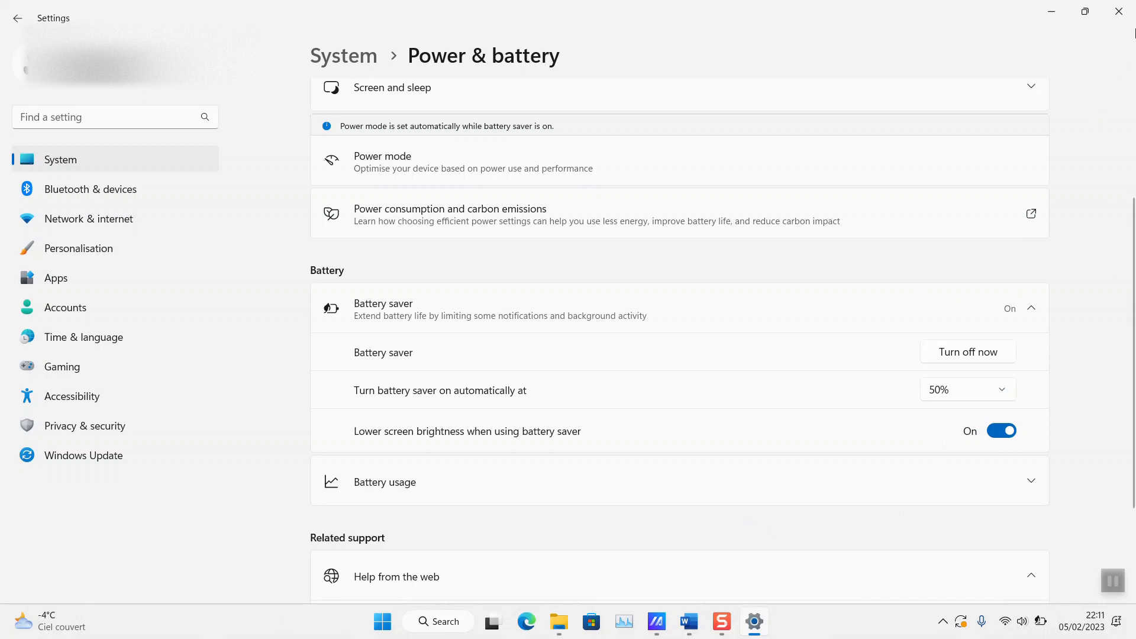
pyautogui.click(1118, 12)
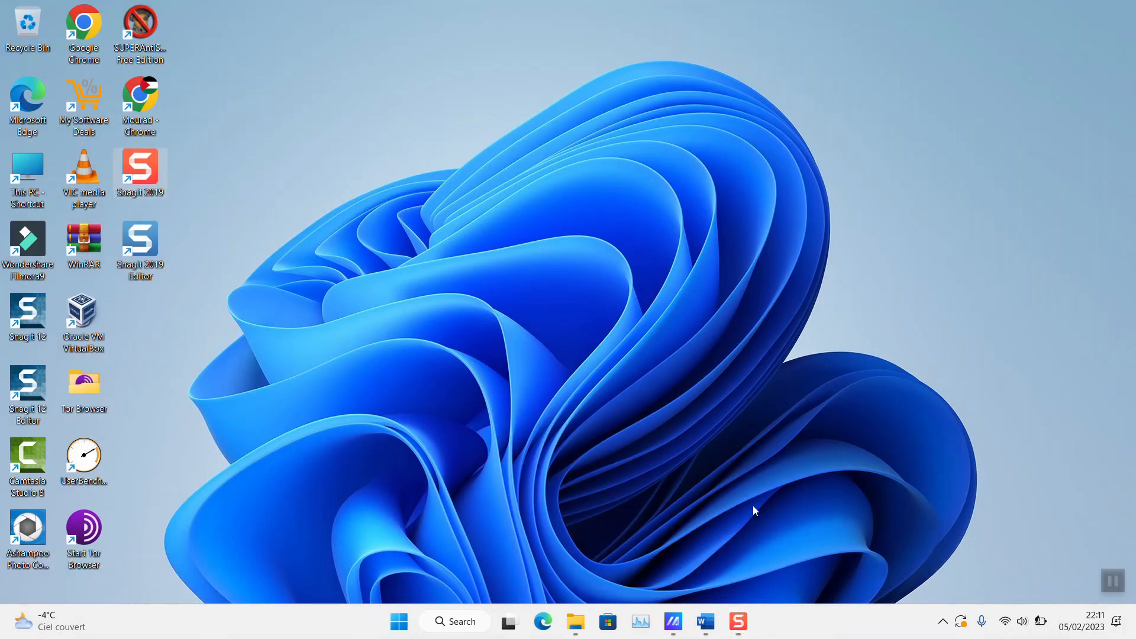
# Check Quick Settings shows battery saver on, then start a Windows search.
pyautogui.click(703, 621)
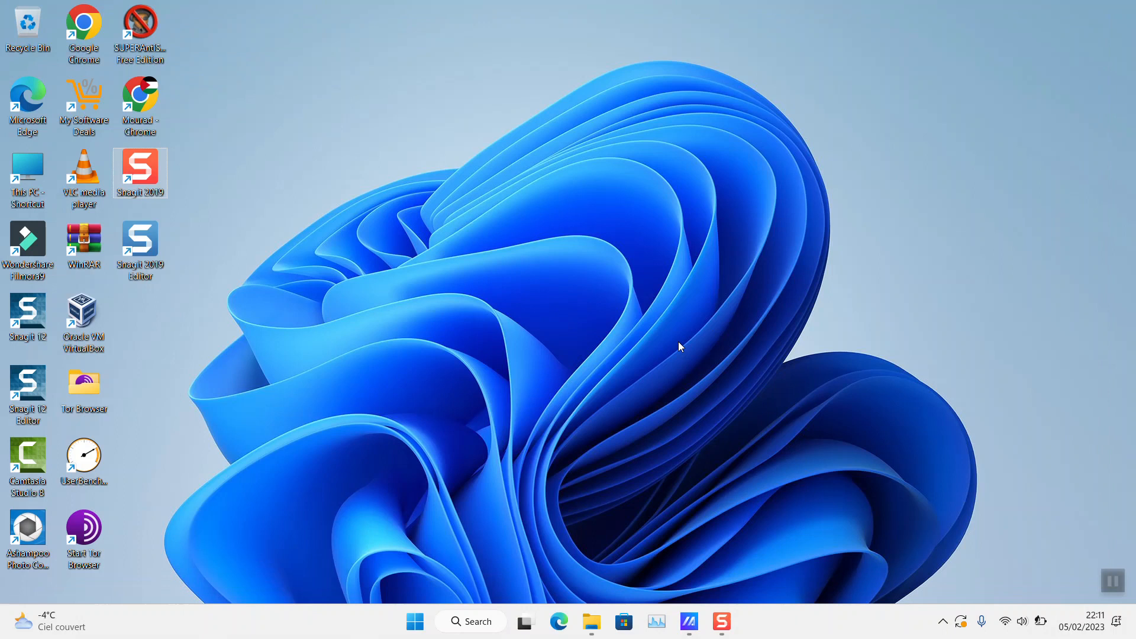
pyautogui.moveTo(1032, 611)
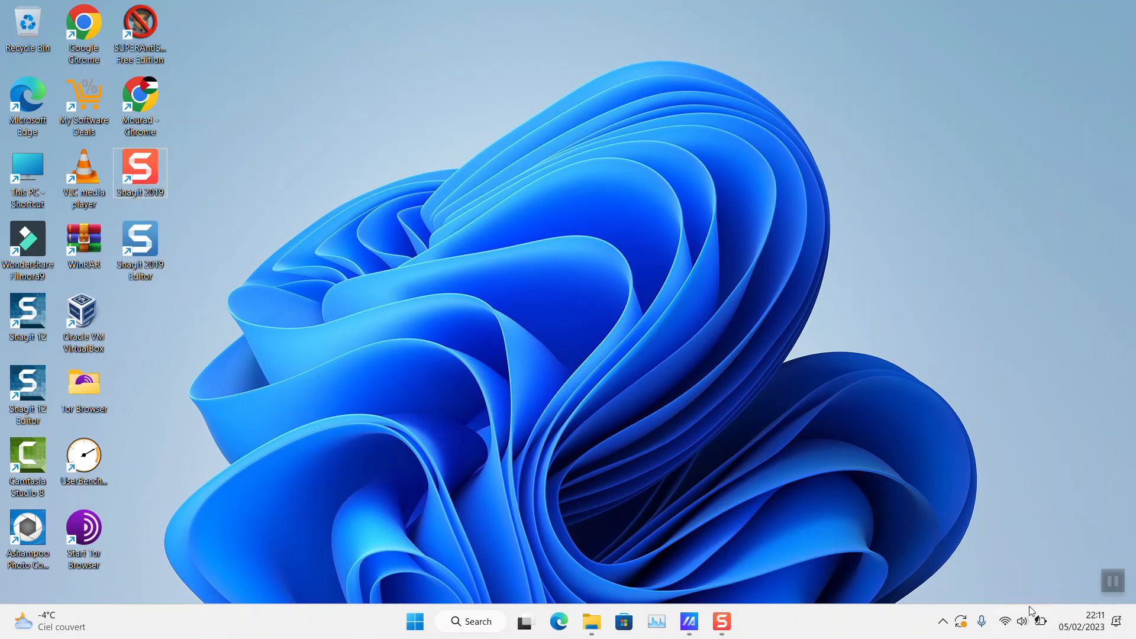
pyautogui.click(1020, 621)
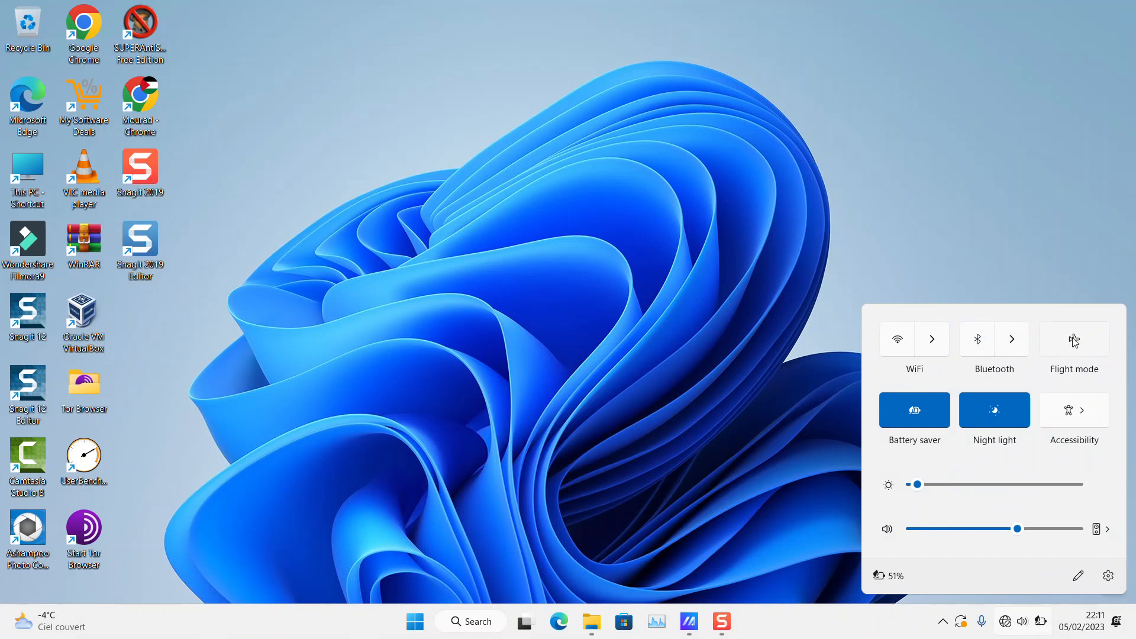
pyautogui.click(693, 251)
pyautogui.write('s')
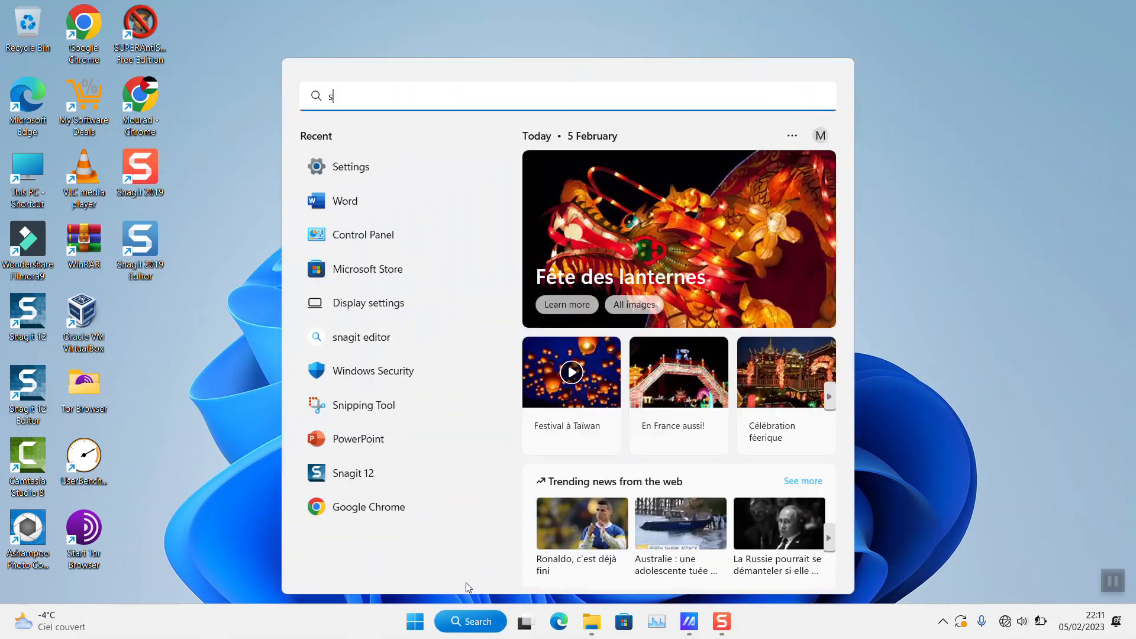
# Reopen Settings from search and go to the Windows Update page.
pyautogui.write('ettings')
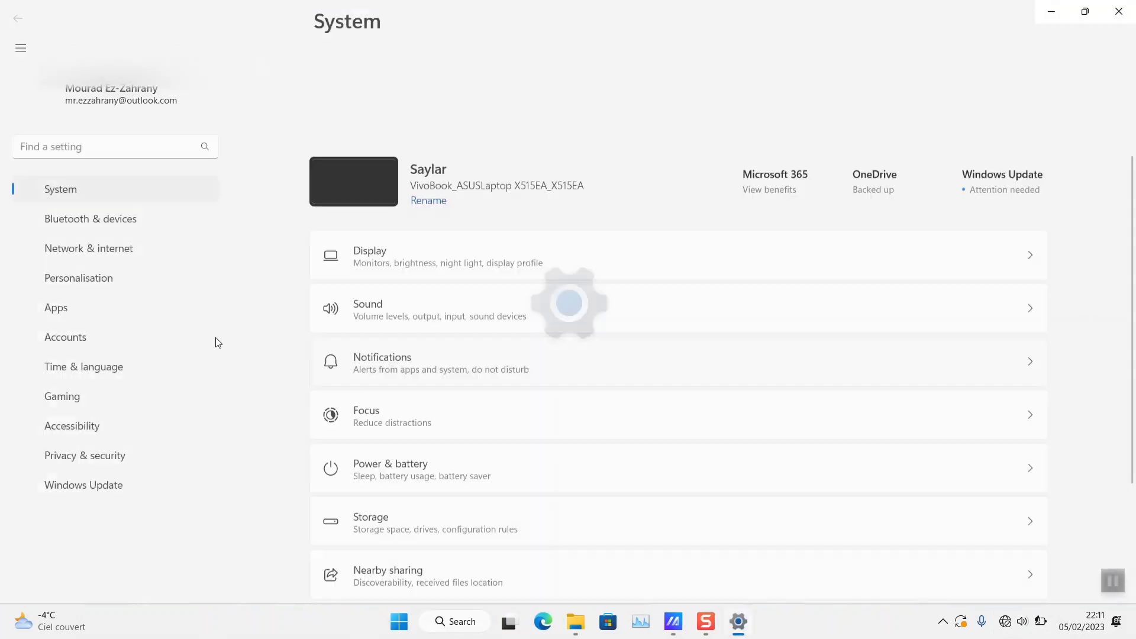
pyautogui.click(83, 485)
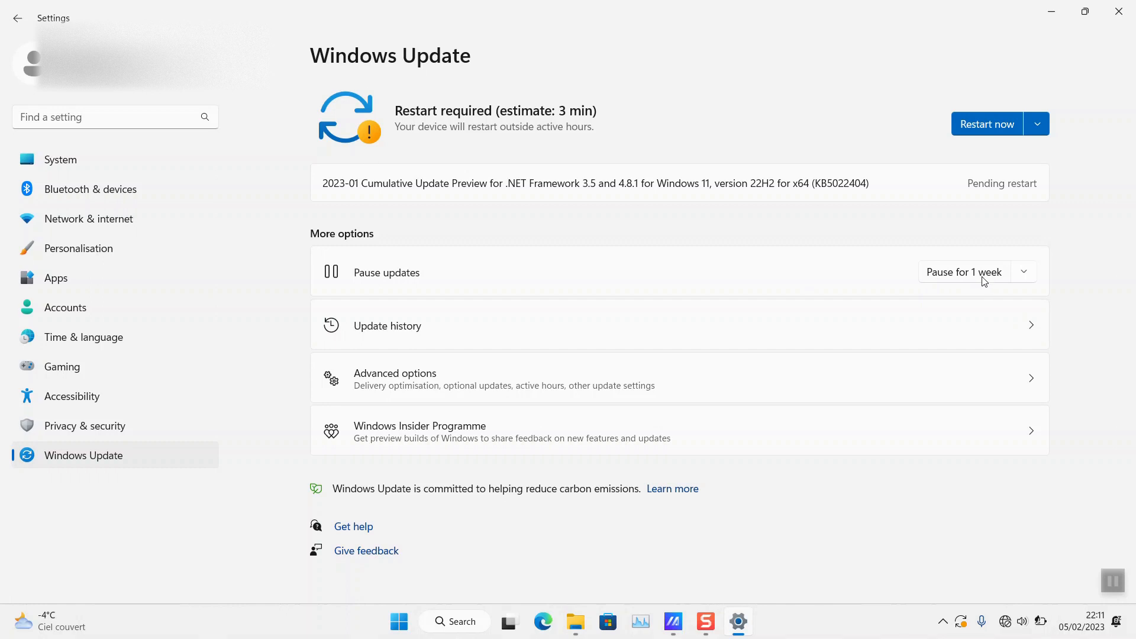
pyautogui.moveTo(992, 282)
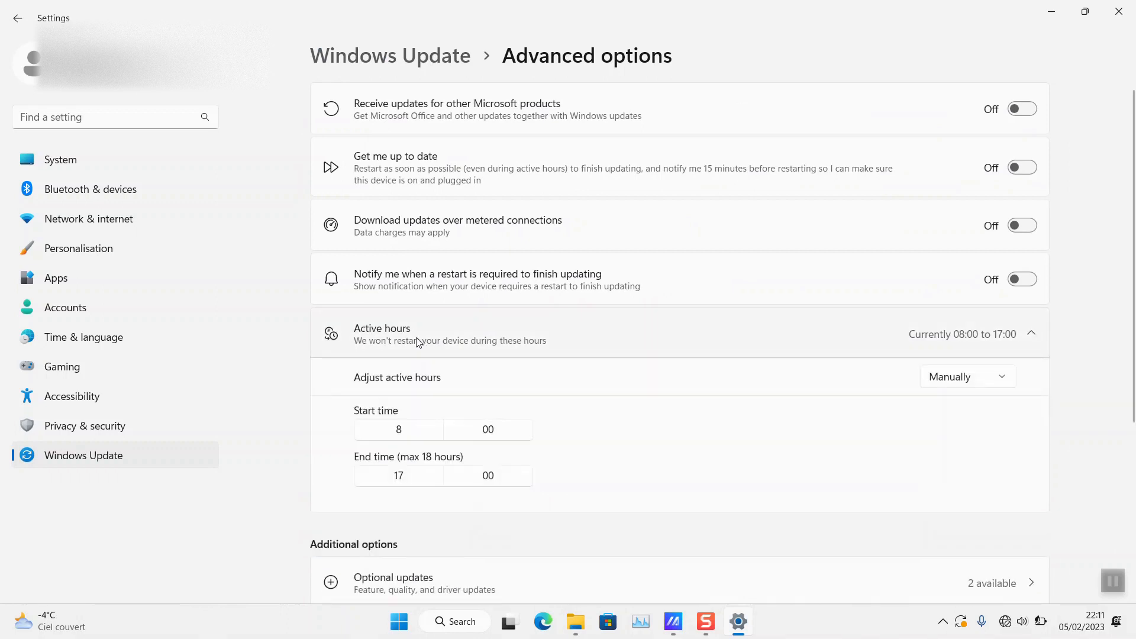
# Collapse the Active hours details (08:00–17:00) in Advanced options.
pyautogui.scroll(-3)
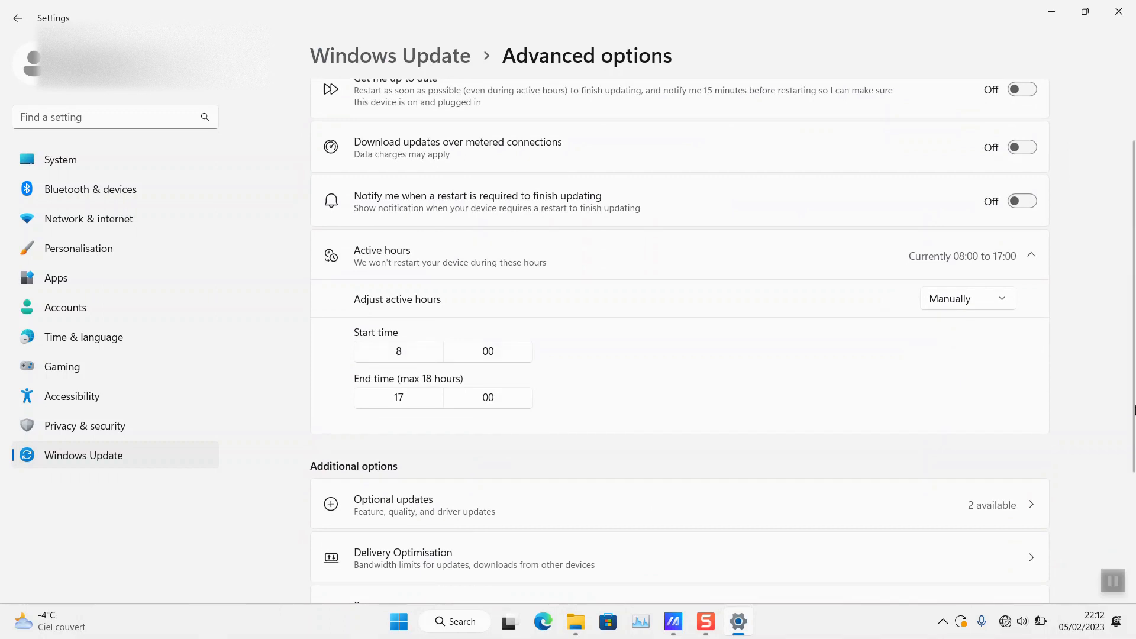
pyautogui.click(1031, 254)
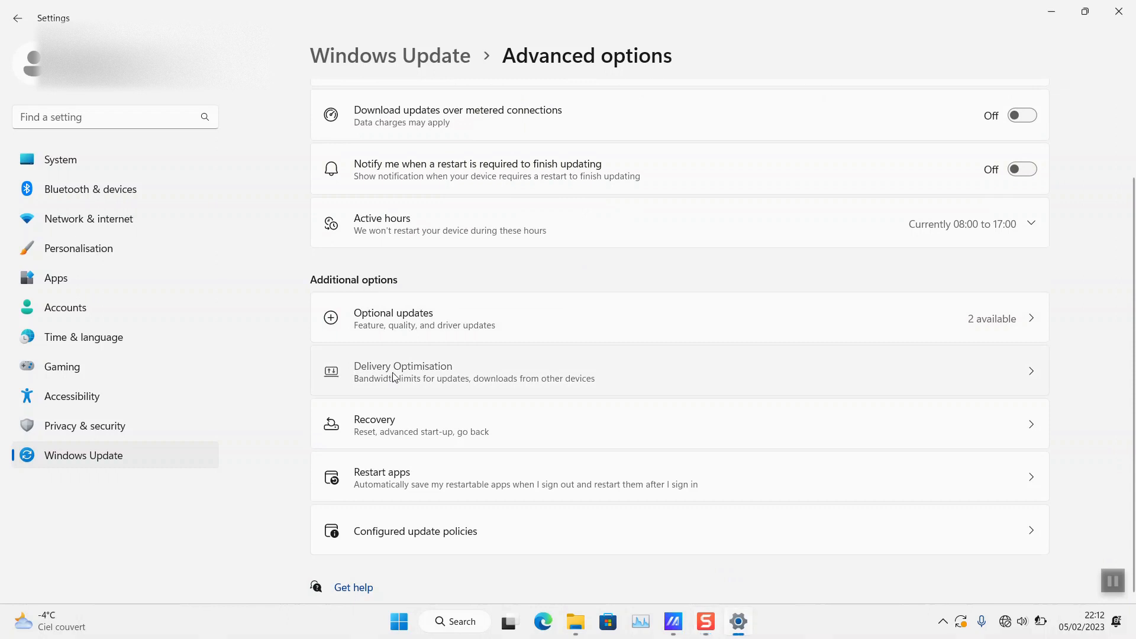
# Turn off 'Allow downloads from other PCs' in Delivery Optimisation and close Settings.
pyautogui.click(402, 370)
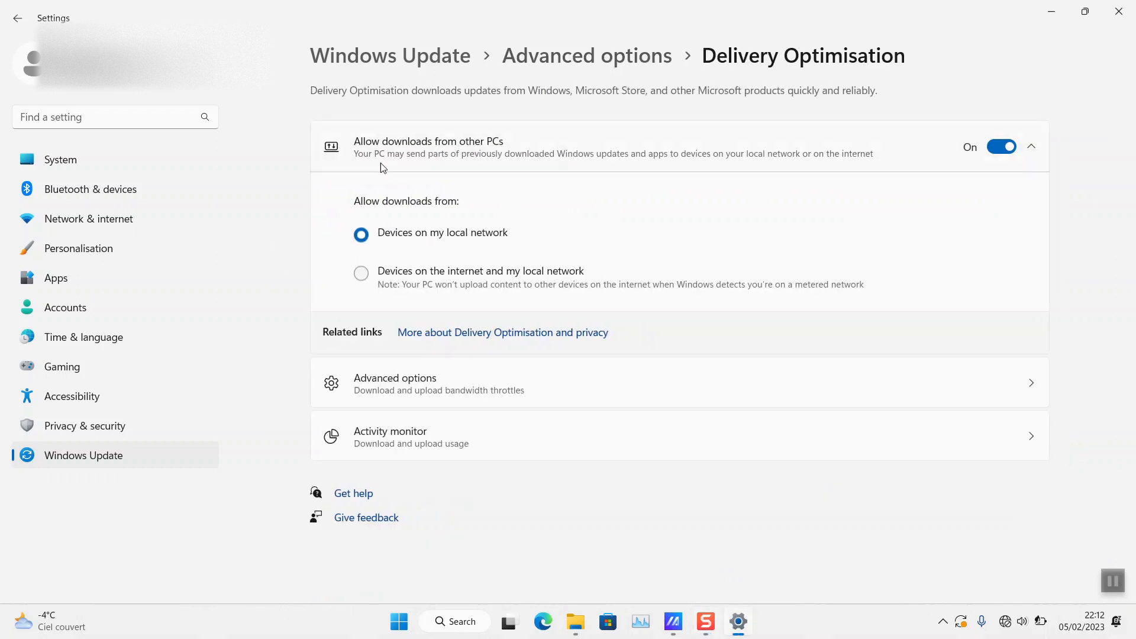
pyautogui.moveTo(999, 169)
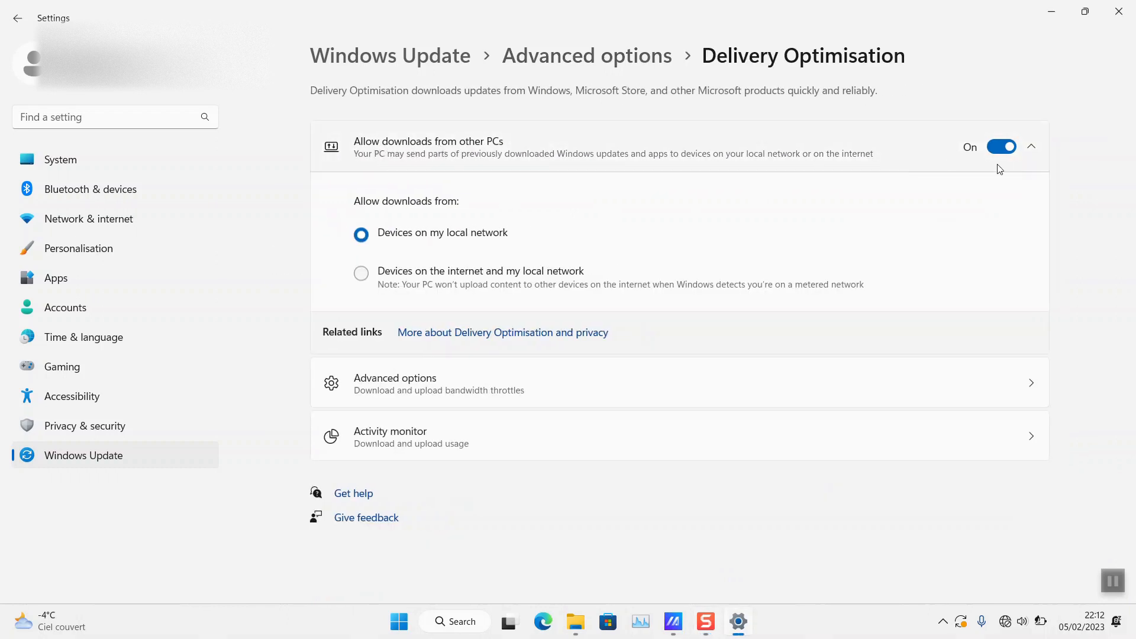
pyautogui.click(1001, 147)
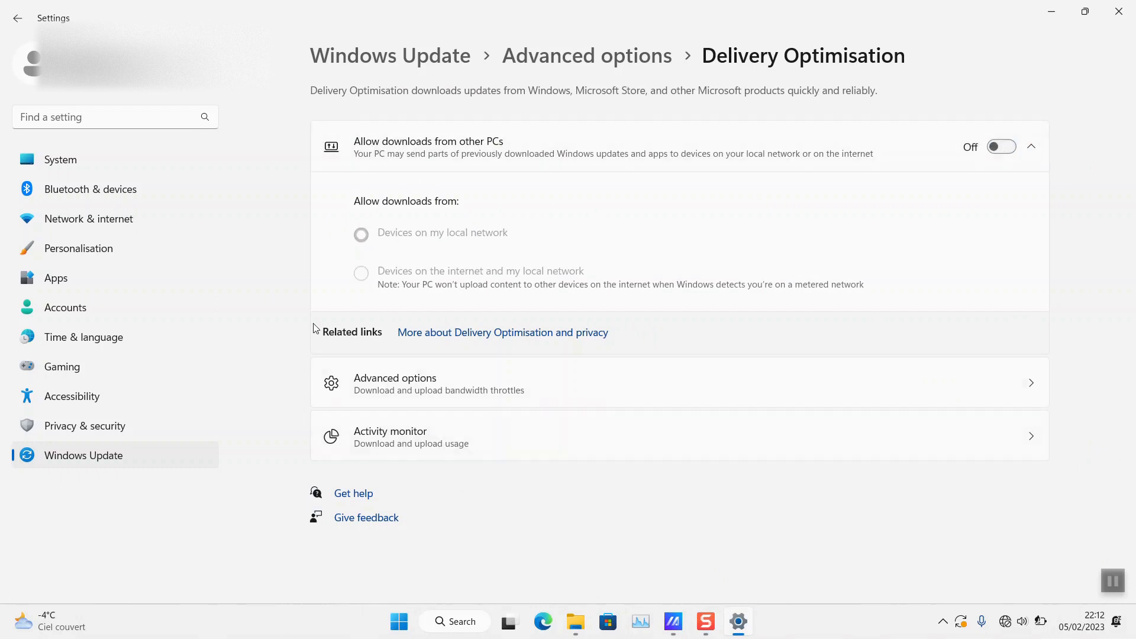
pyautogui.moveTo(299, 322)
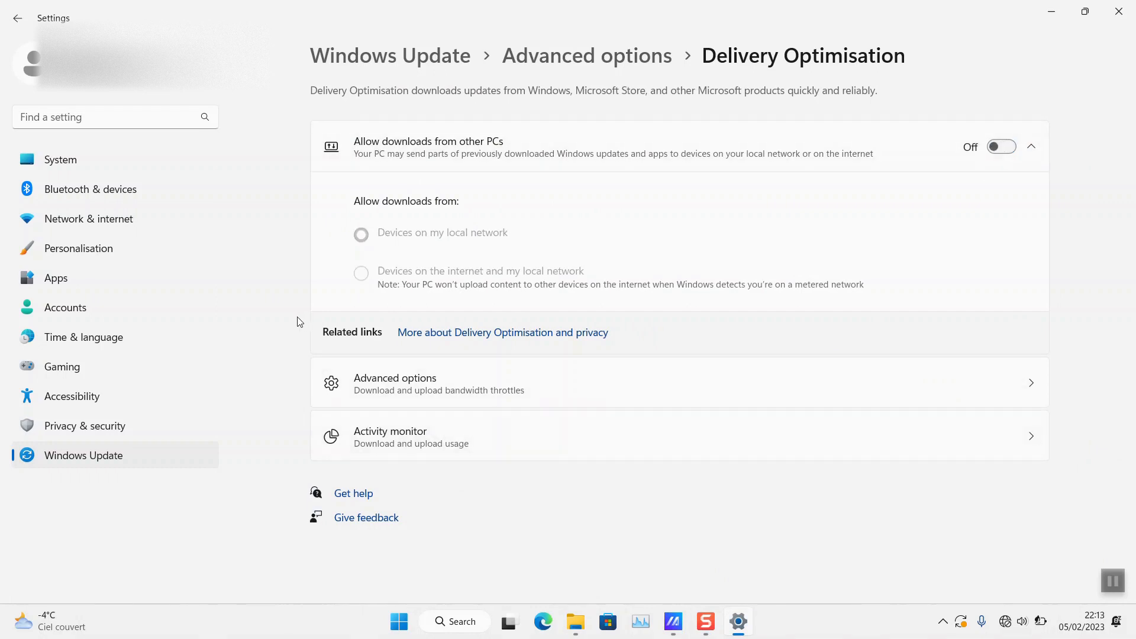
pyautogui.moveTo(691, 129)
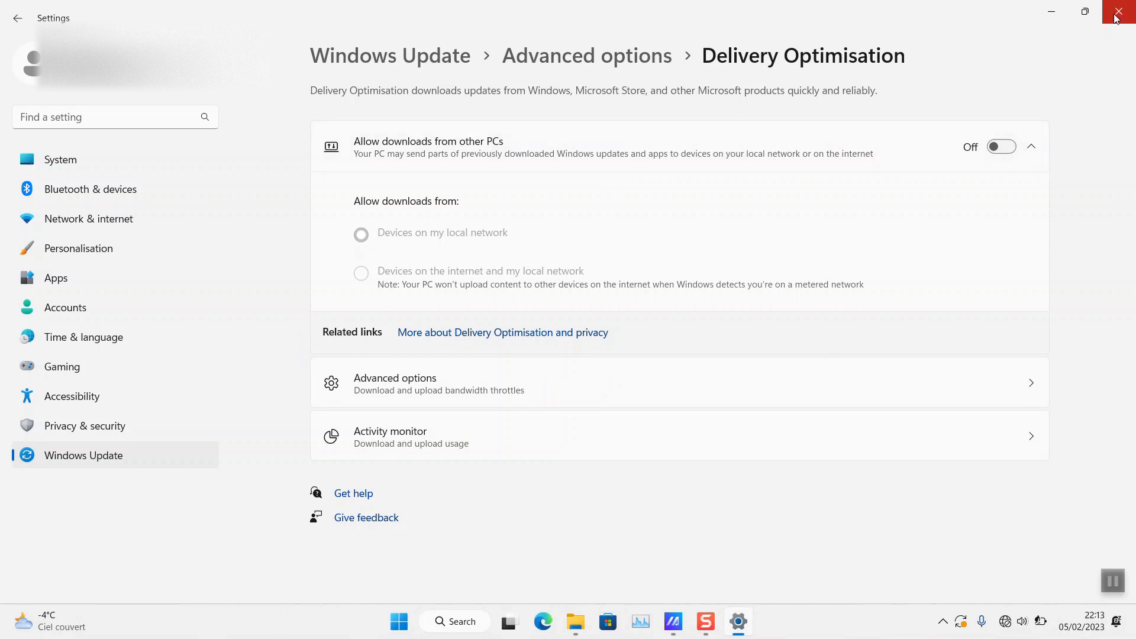
pyautogui.click(1118, 13)
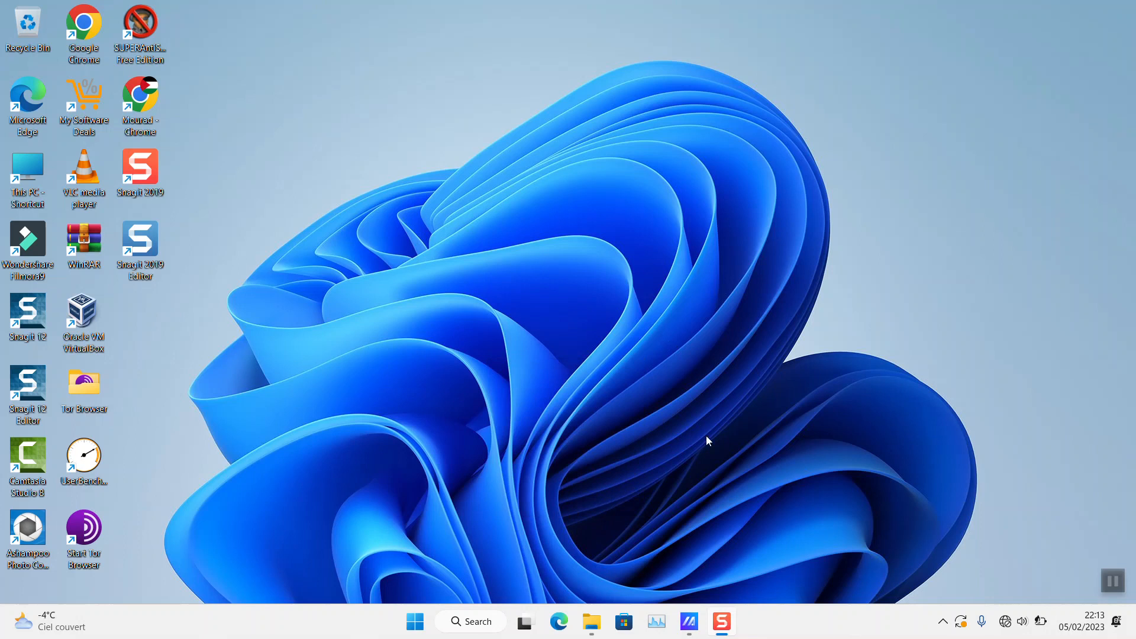
# Open File Explorer on the SD (D:) drive from the taskbar.
pyautogui.click(591, 621)
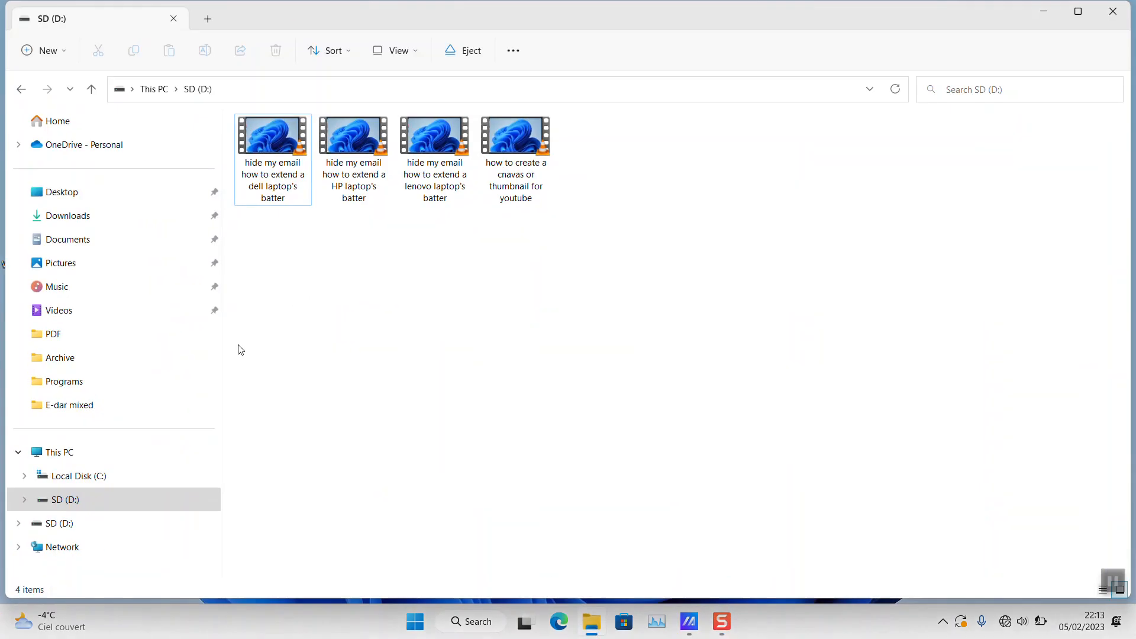
# Go up to This PC and select the SD (D:) drive.
pyautogui.click(59, 451)
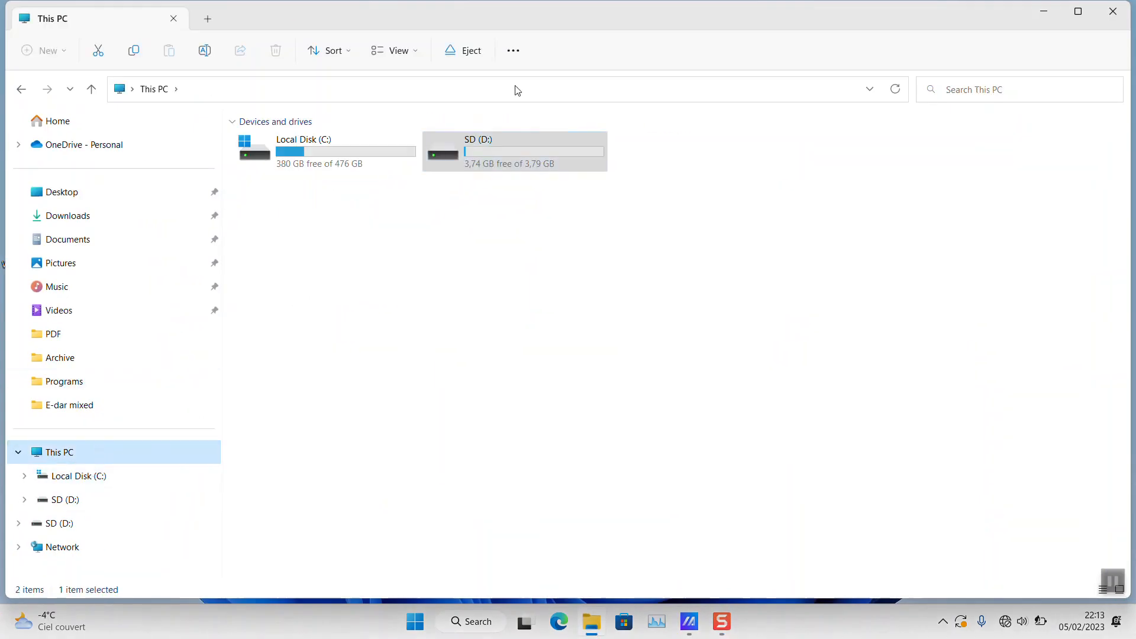
pyautogui.click(515, 150)
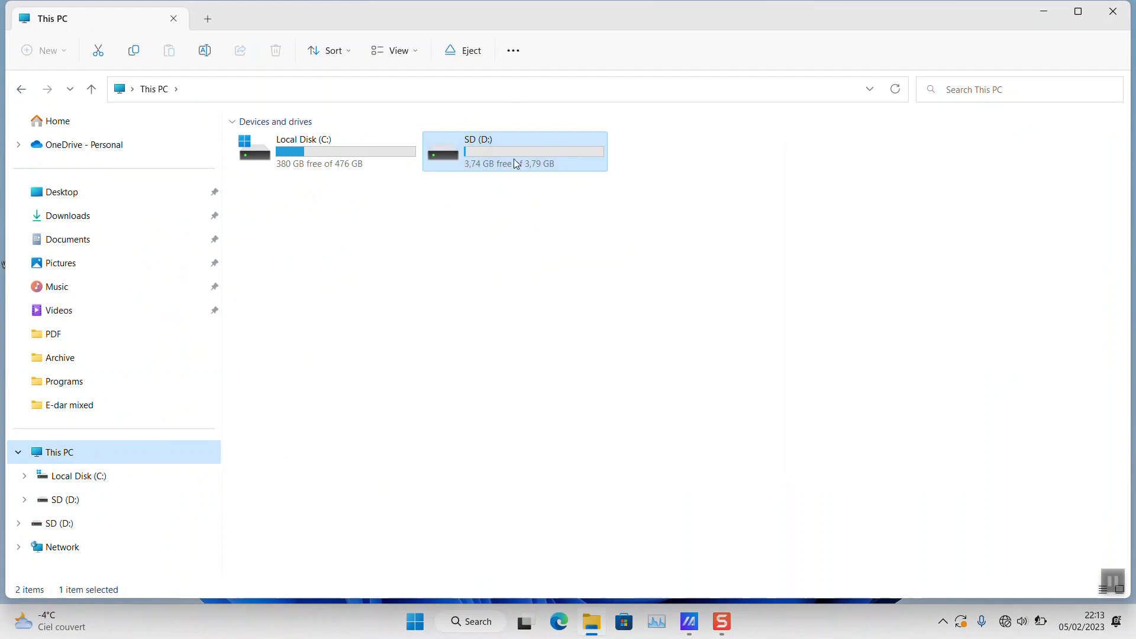
pyautogui.moveTo(505, 167)
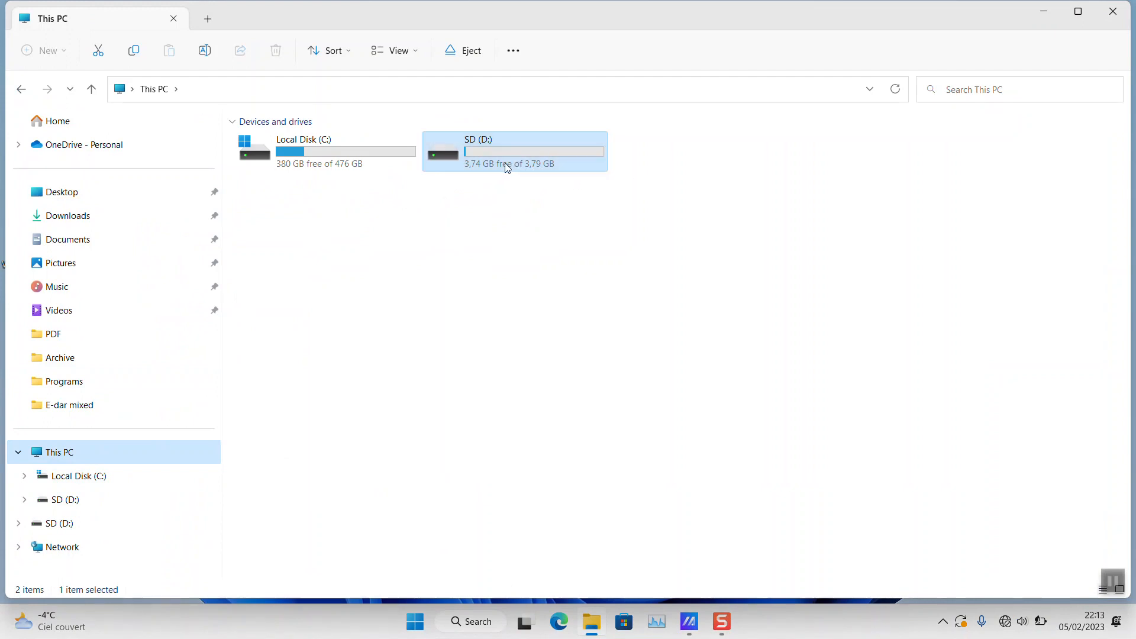
pyautogui.moveTo(518, 174)
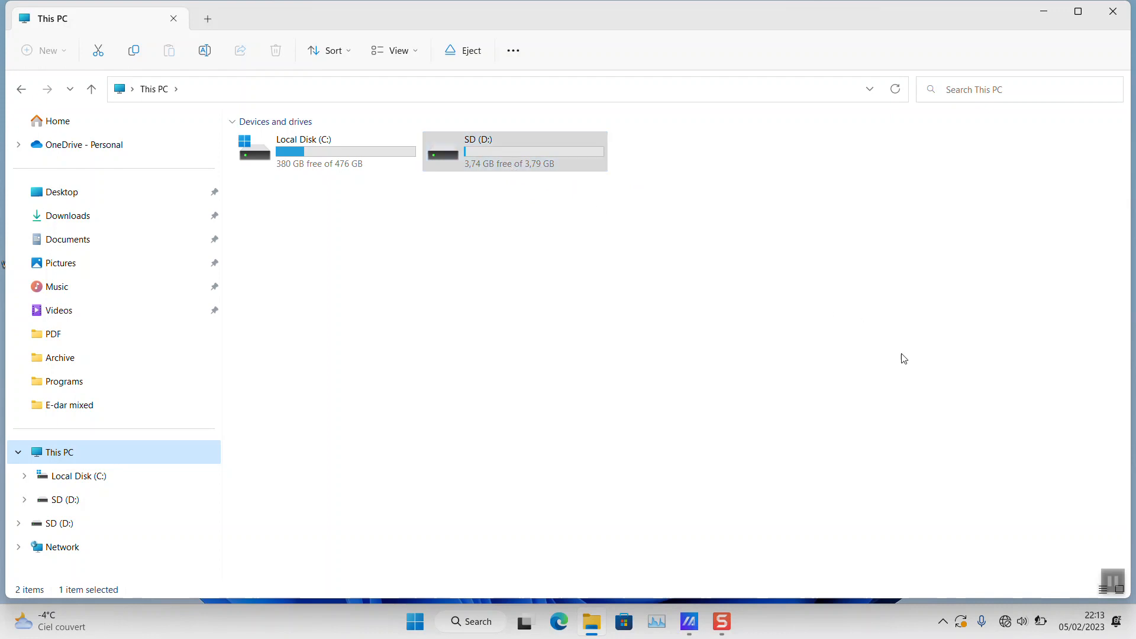
pyautogui.moveTo(1024, 483)
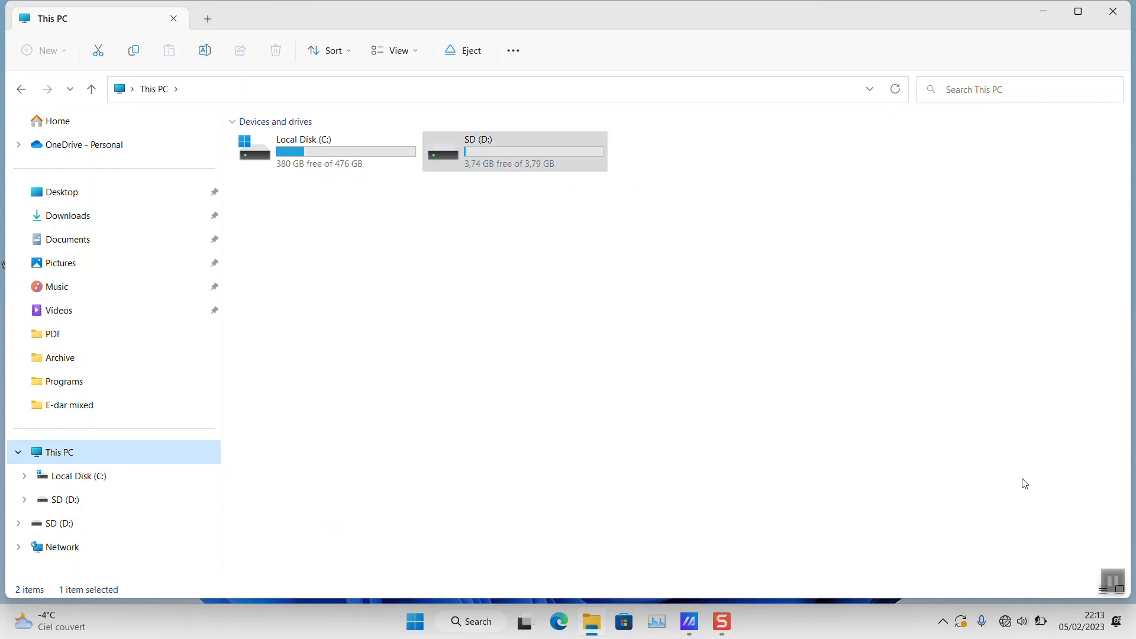